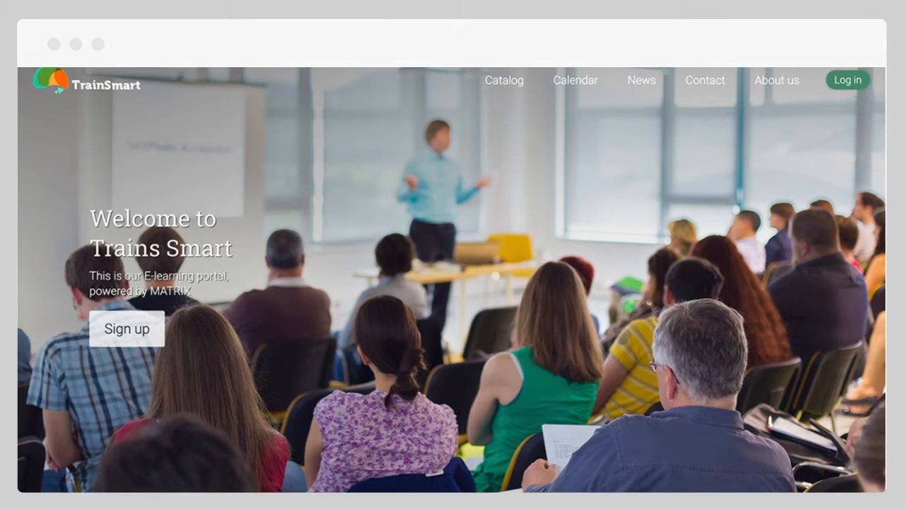
Step: Sign in to the learner portal with user ID 'Meghan' and the account password
scroll("down", 3)
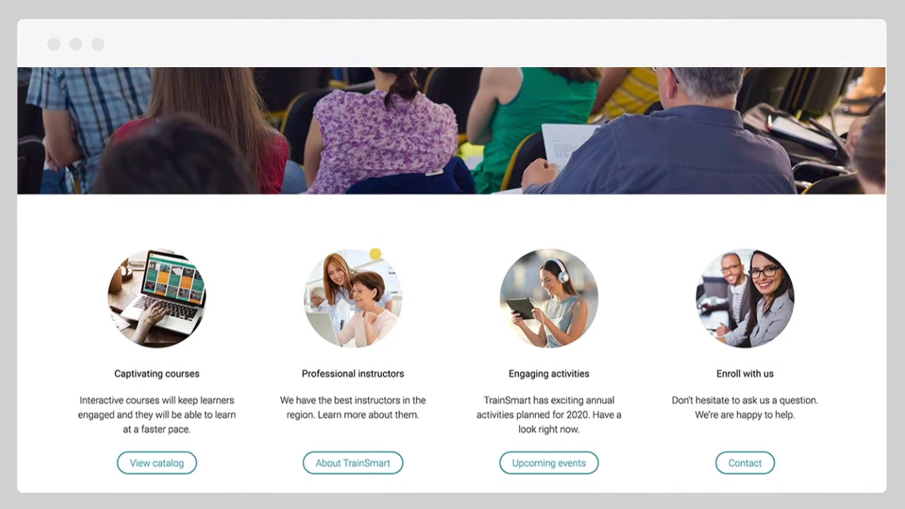
scroll("up", 3)
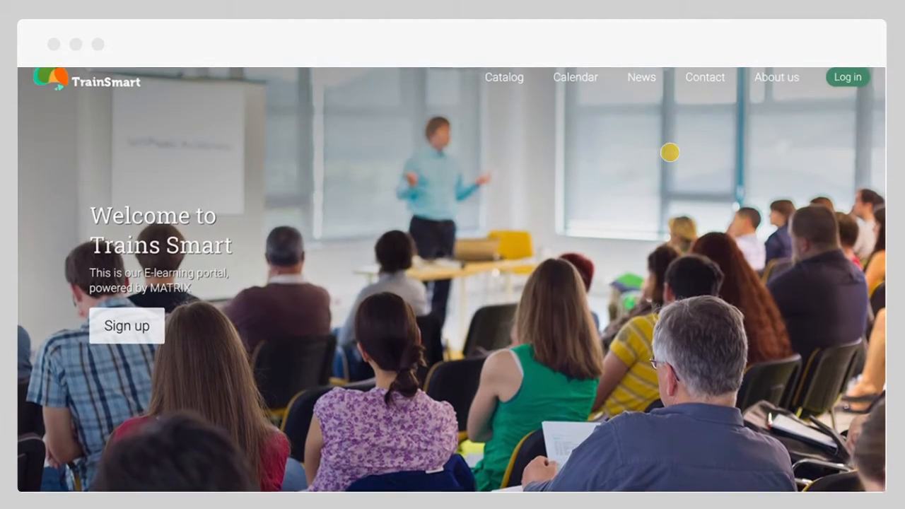
left_click(847, 77)
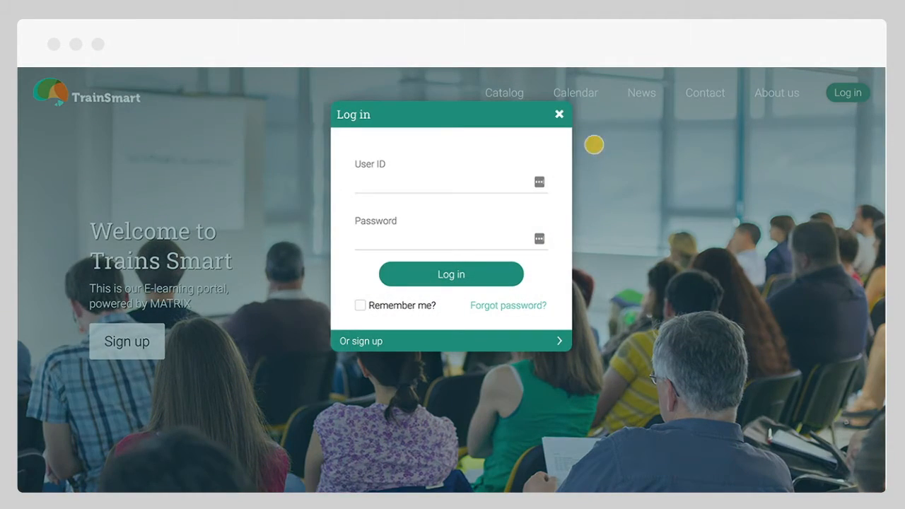
type("Meghan")
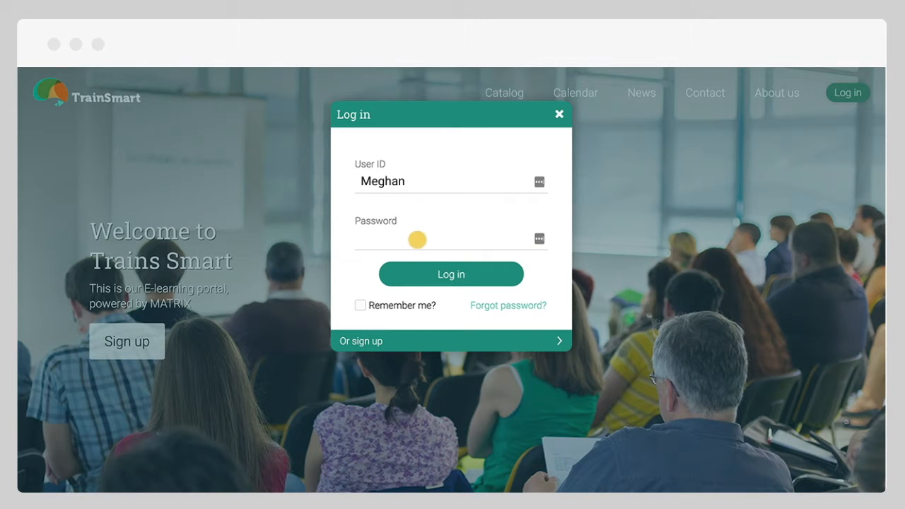
left_click(452, 274)
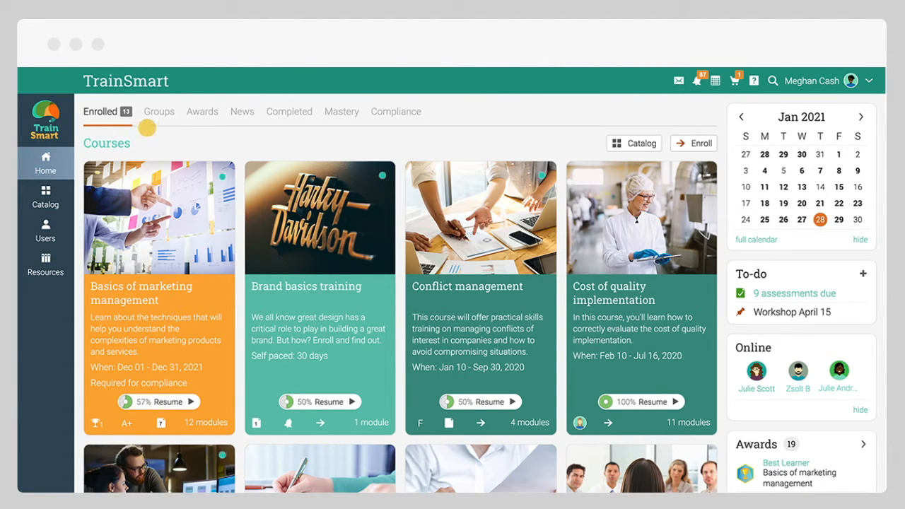
Step: Browse the Groups, Awards, News, Mastery and Compliance views, then bring up the full calendar
left_click(145, 111)
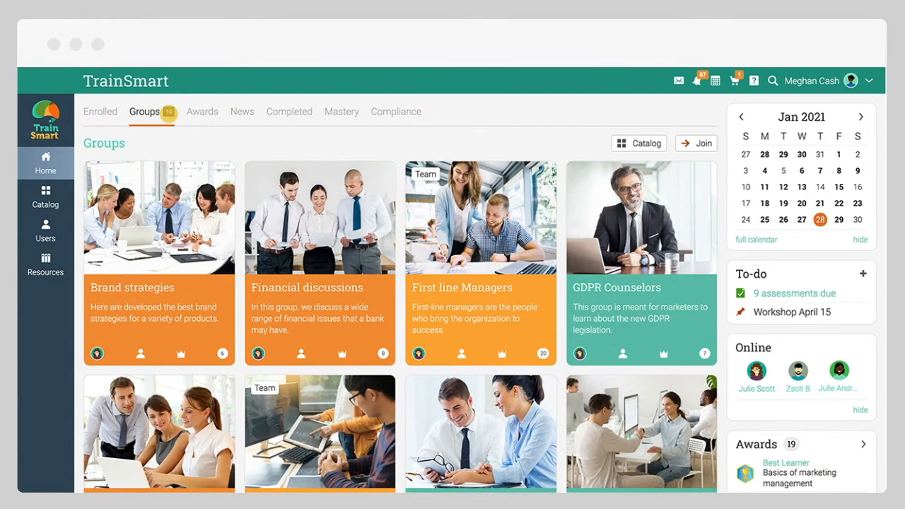
left_click(187, 111)
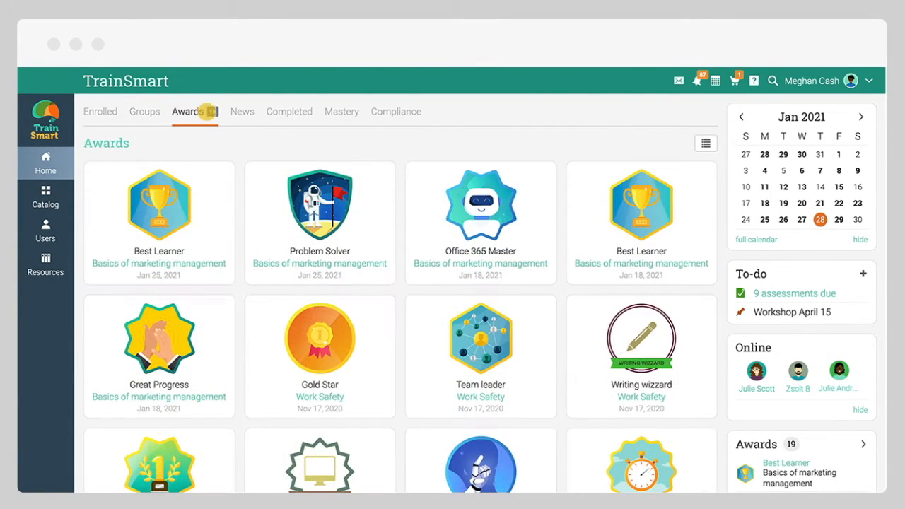
left_click(227, 112)
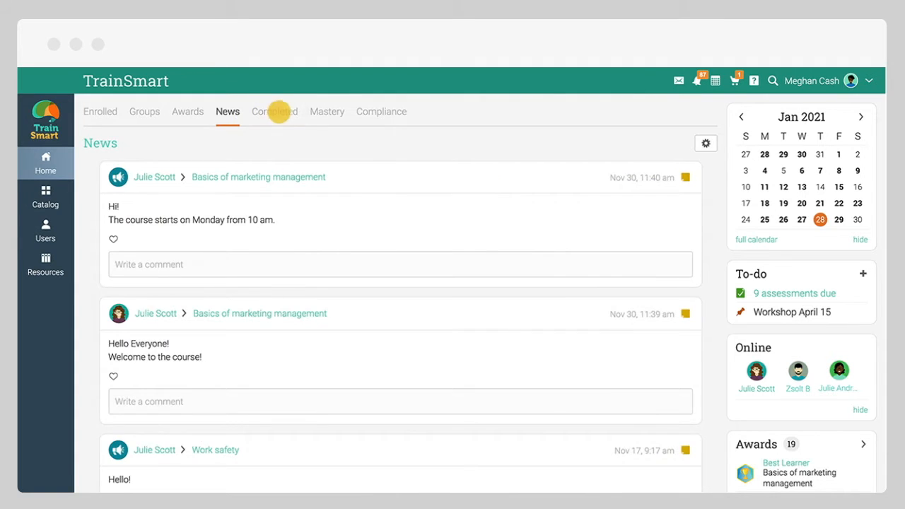
left_click(326, 111)
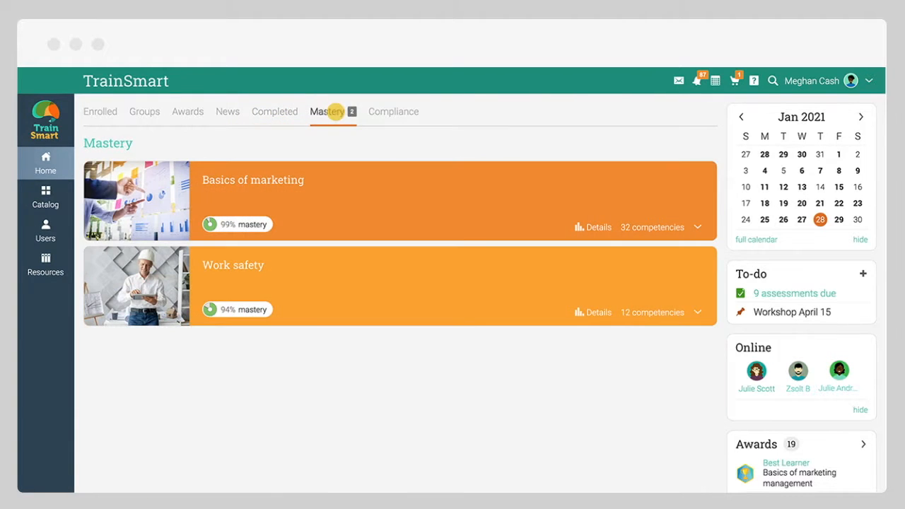
left_click(388, 111)
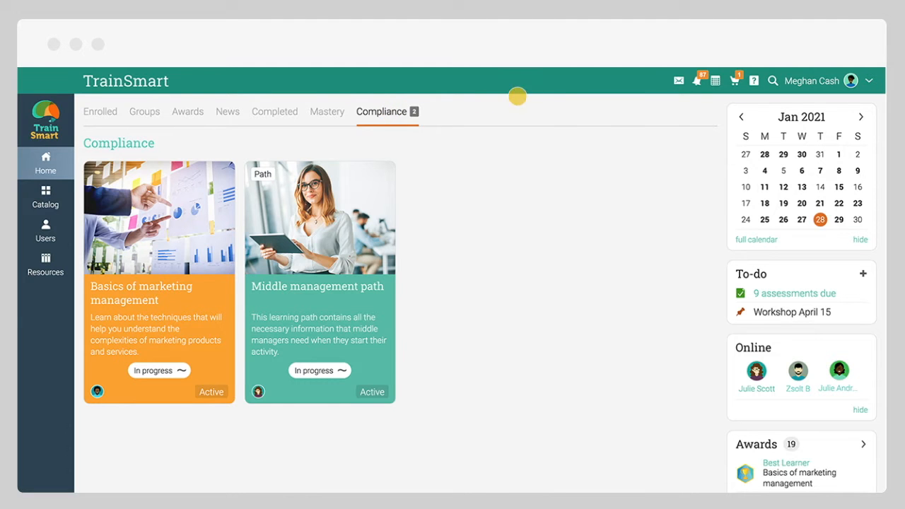
left_click(677, 81)
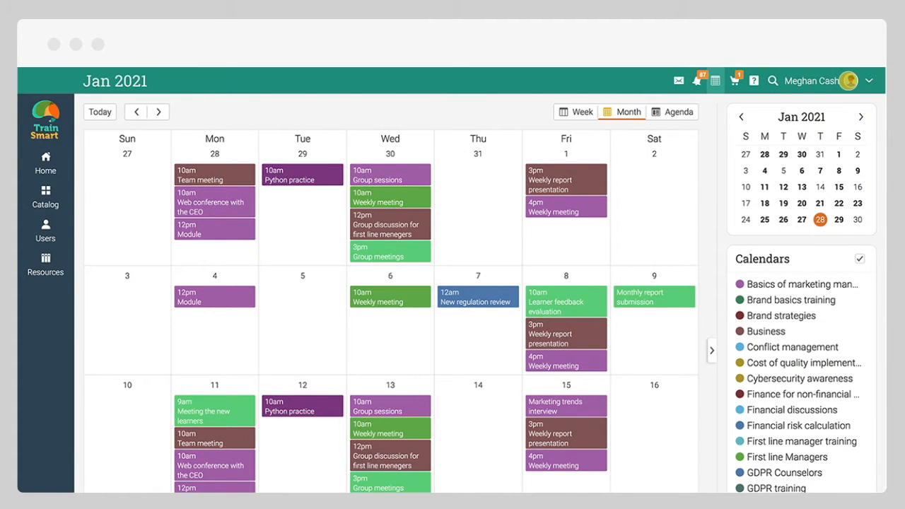
Step: Open the Help center and close it again
left_click(754, 80)
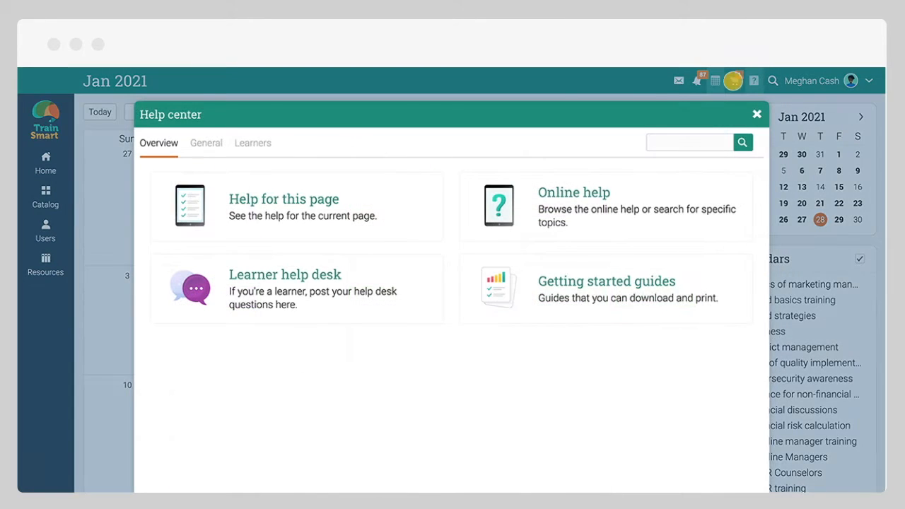
left_click(205, 142)
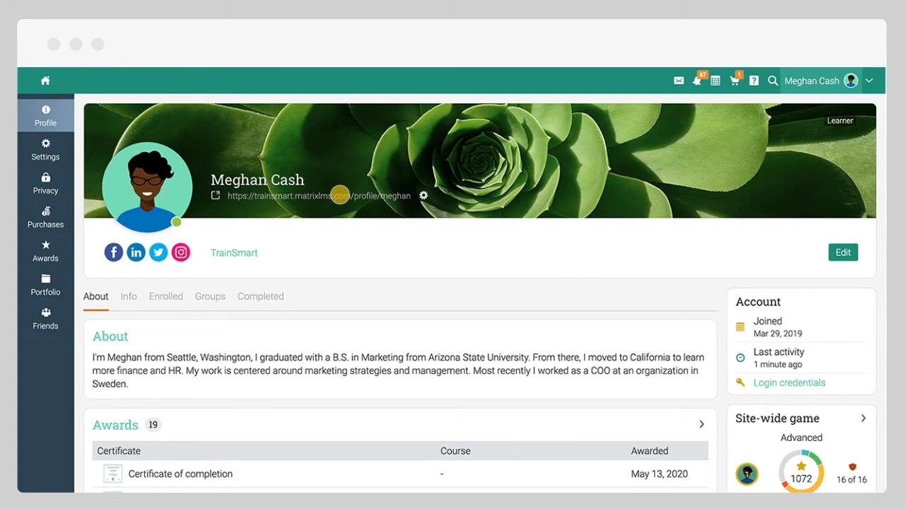
mouse_move(45, 80)
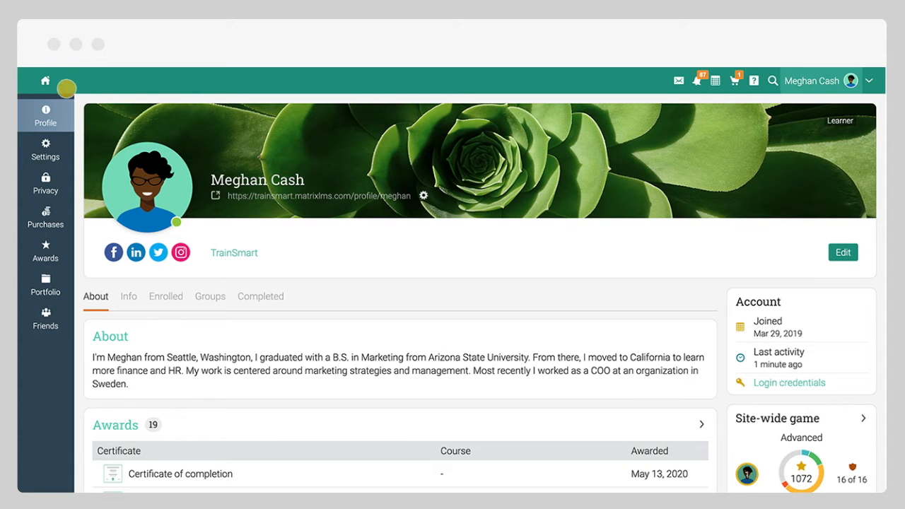
Step: Return to the dashboard of 13 enrolled courses using the home icon
left_click(45, 80)
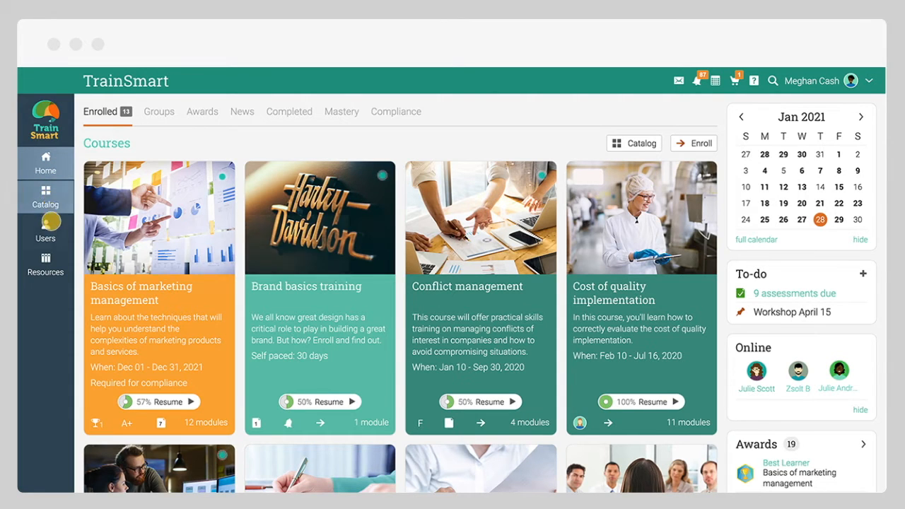
Step: Open the Basics of marketing management course card from the Enrolled courses
left_click(45, 265)
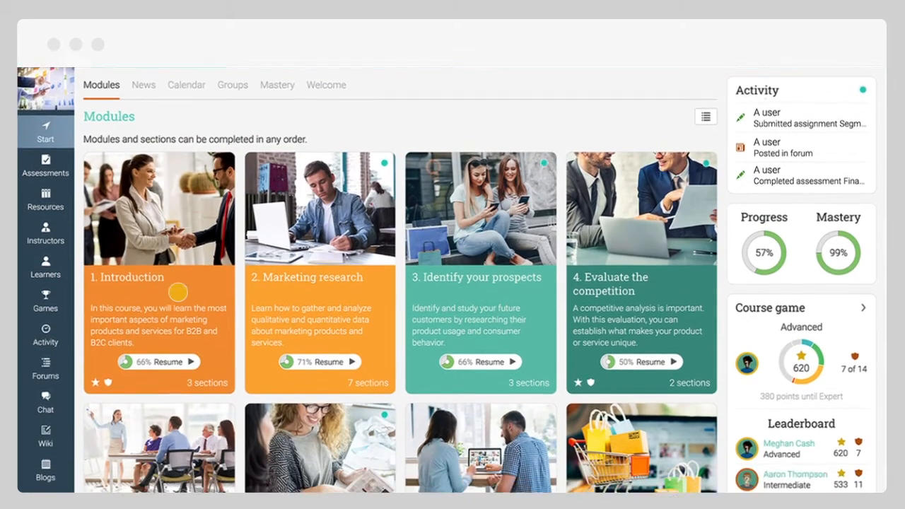
Step: Skim the modules, view the News, Calendar, Mastery and Welcome pages, then list the 21 assessments
scroll("down", 3)
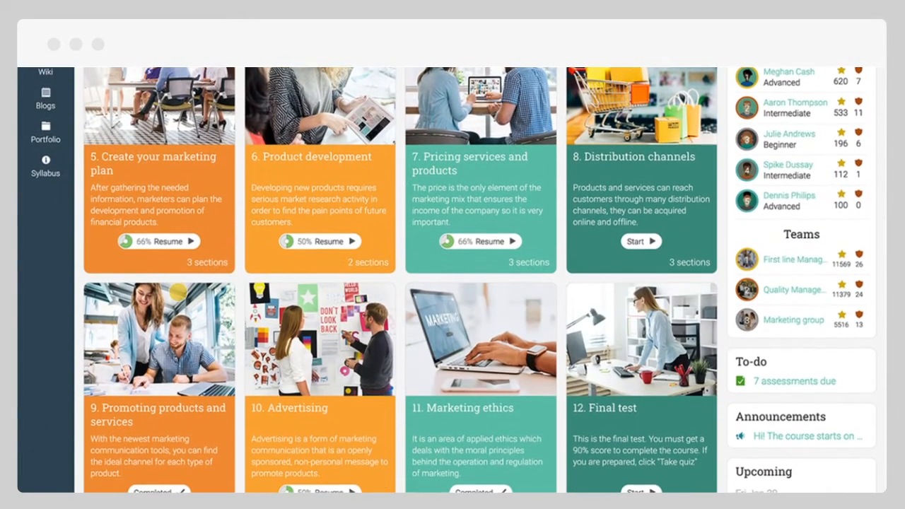
scroll("up", 3)
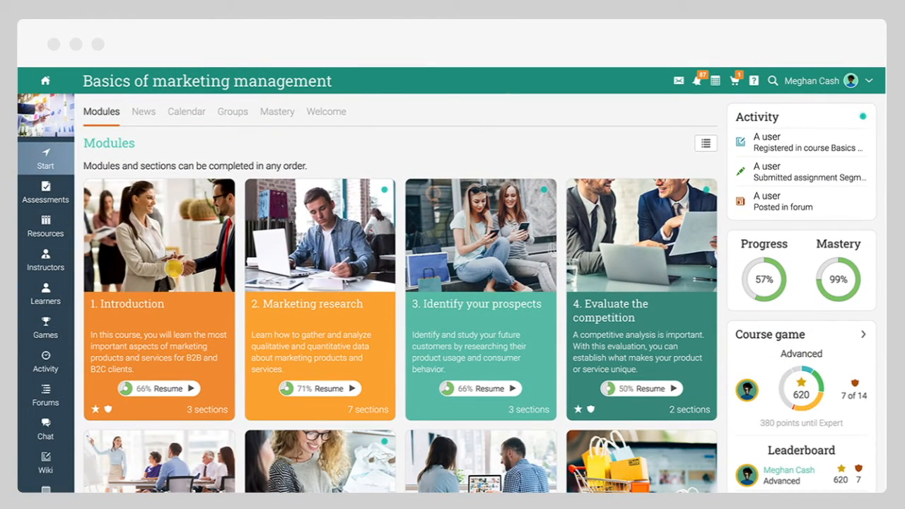
left_click(143, 111)
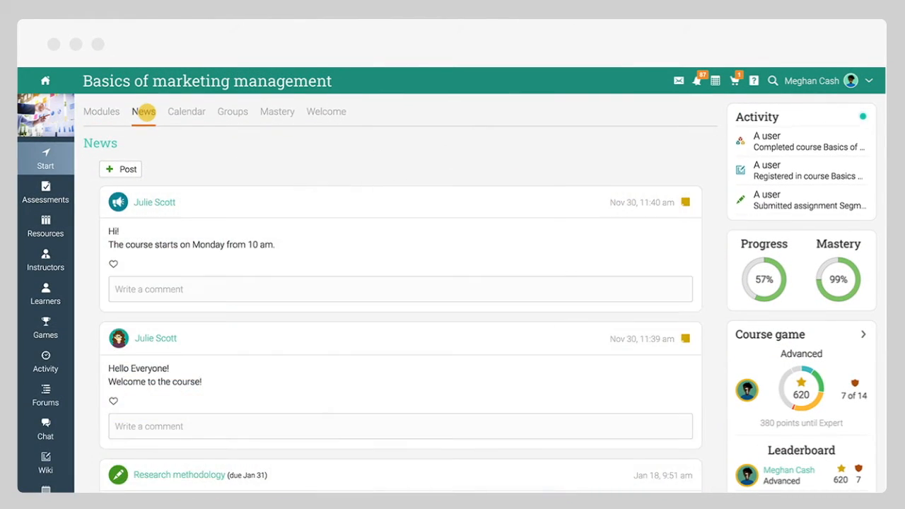
left_click(186, 111)
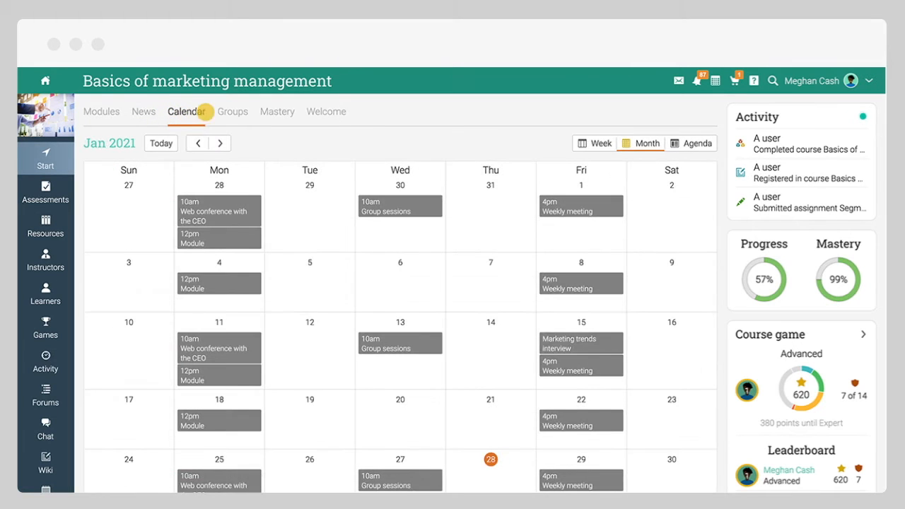
left_click(277, 111)
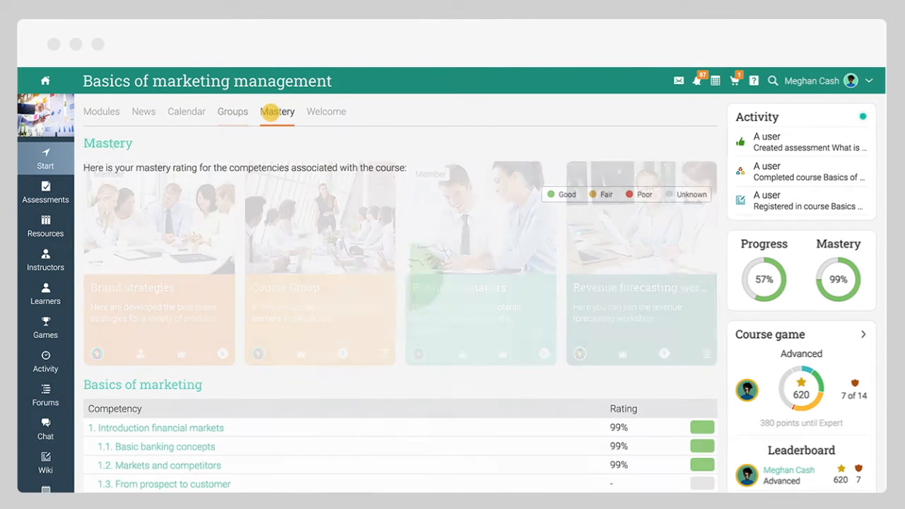
left_click(326, 112)
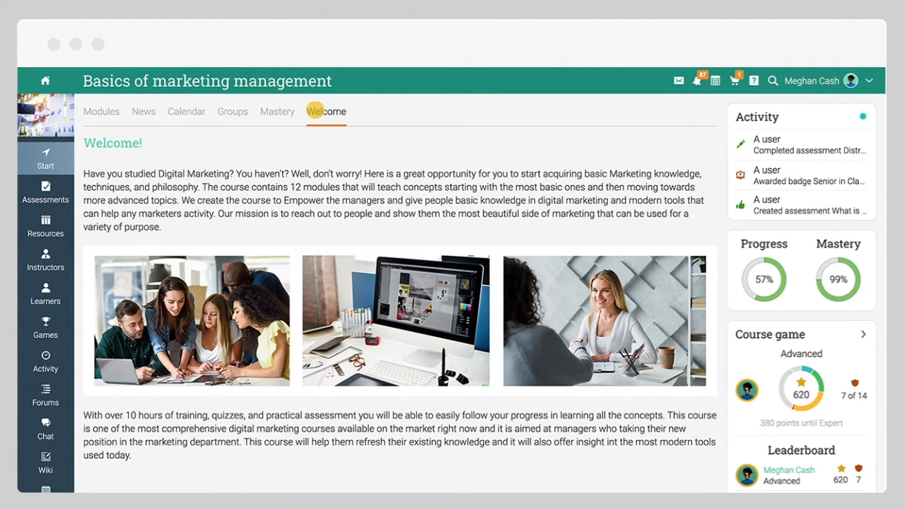
left_click(44, 191)
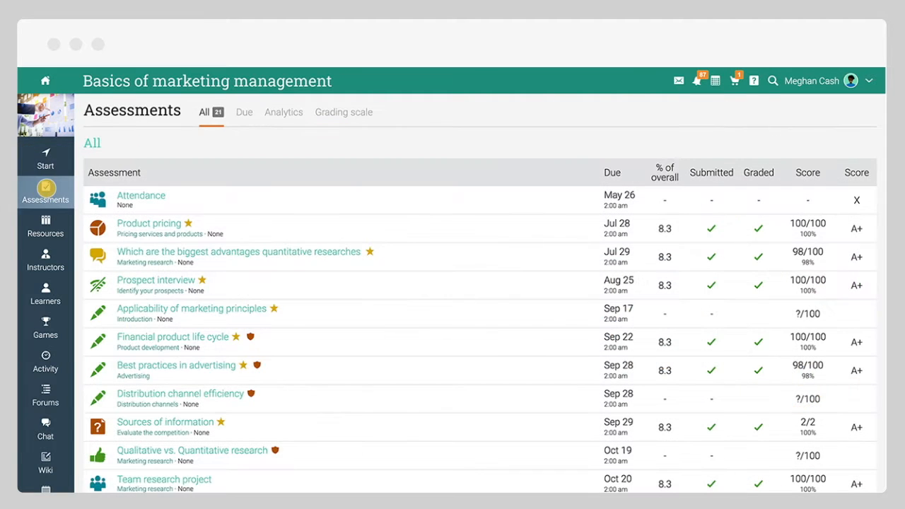
Step: View the course Resources and Instructors, then go to the Modules page for Marketing research basics
left_click(44, 227)
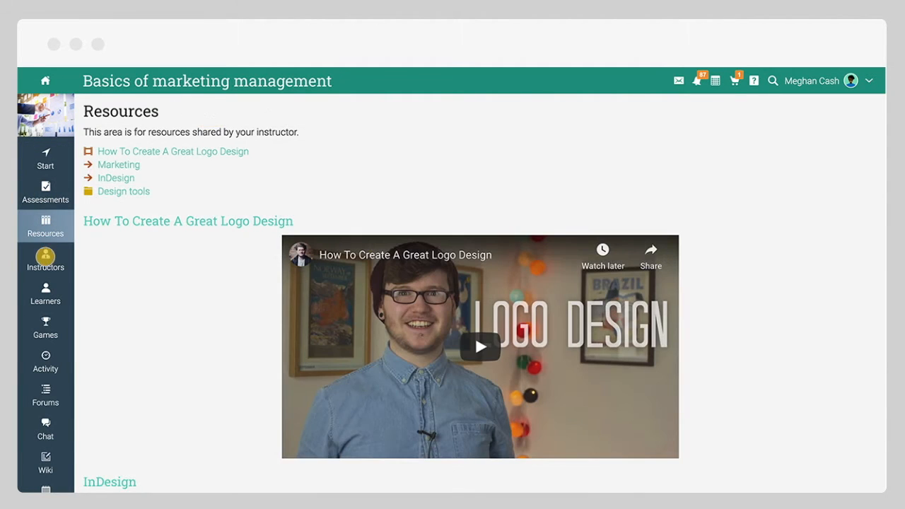
left_click(45, 260)
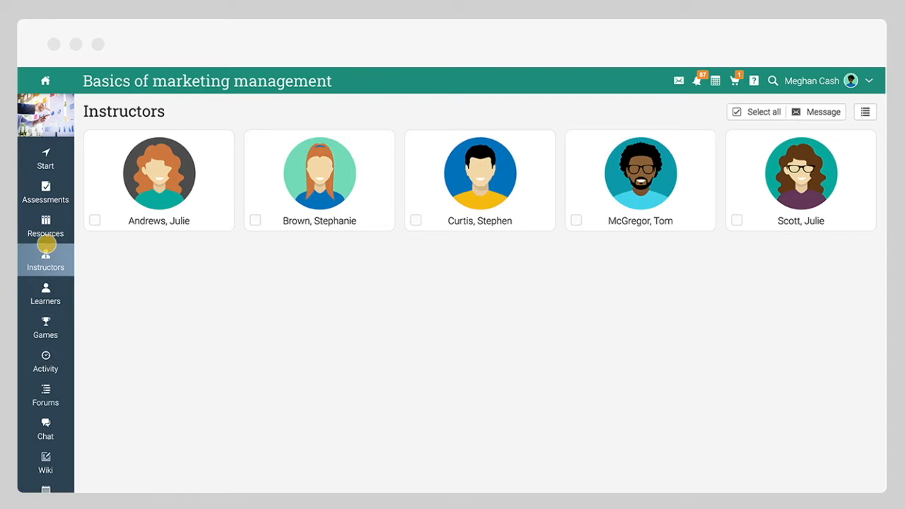
left_click(44, 159)
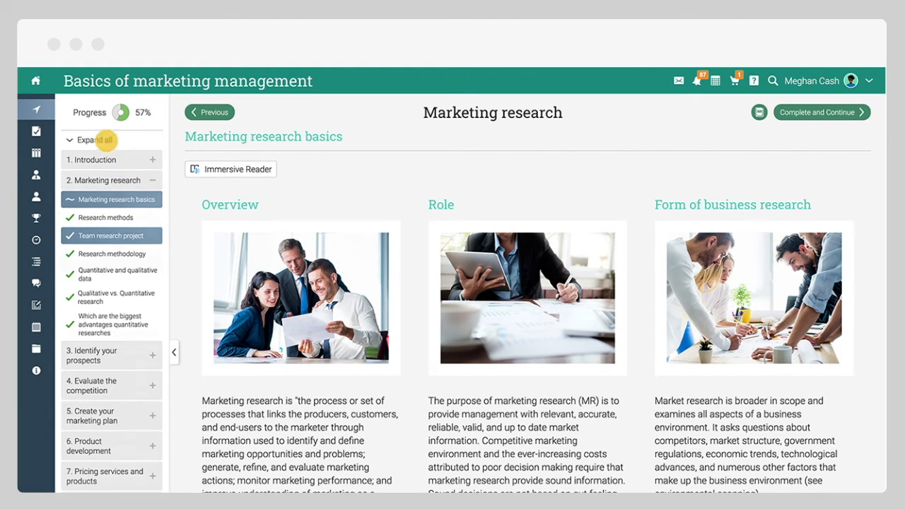
Step: Expand the whole course outline and complete Marketing research basics, moving on to Research methods
left_click(91, 139)
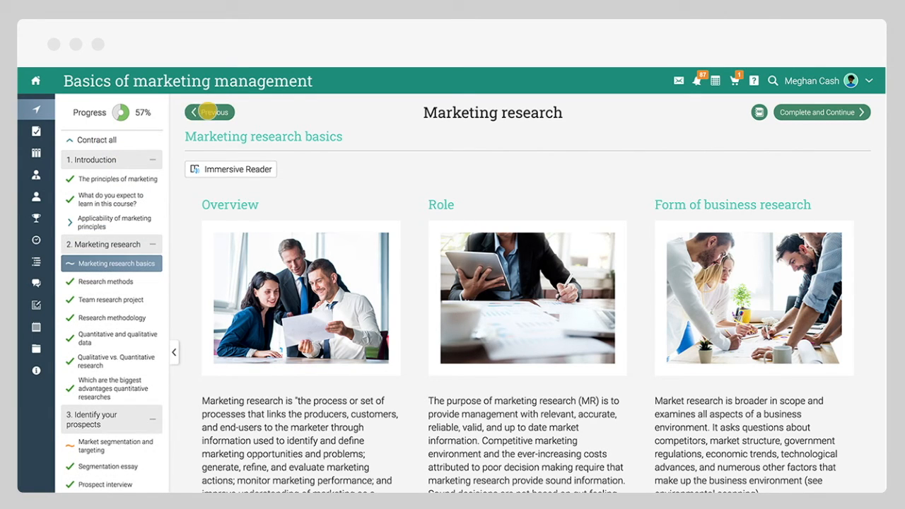
mouse_move(803, 113)
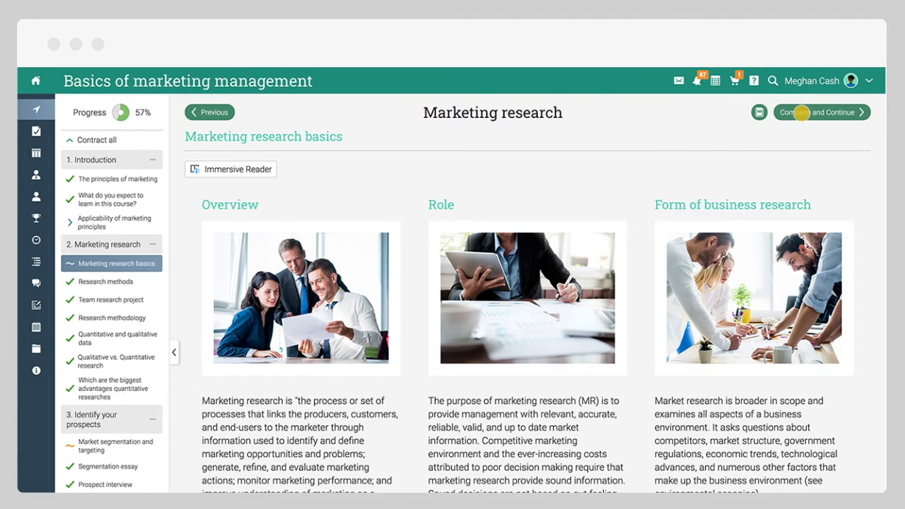
left_click(820, 112)
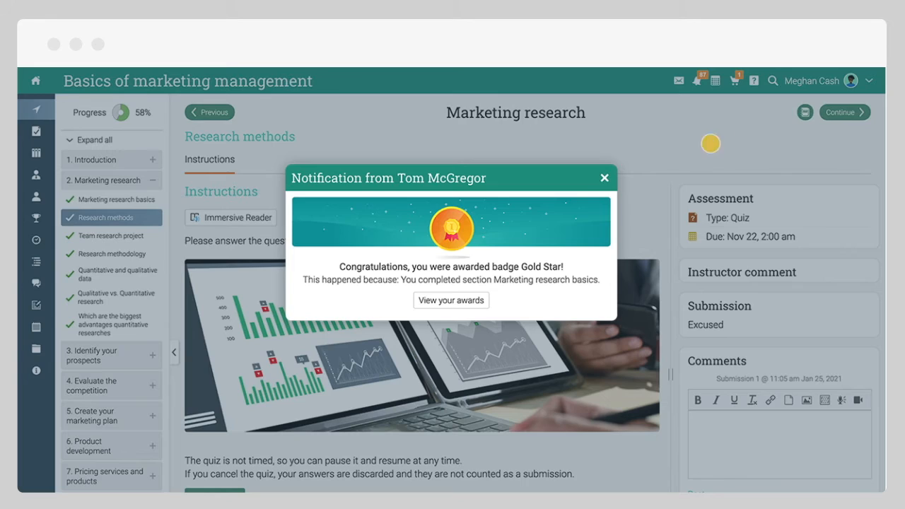
Step: Dismiss the Gold Star badge notice and view all 27 awards, including the Train Smart certificate
left_click(604, 178)
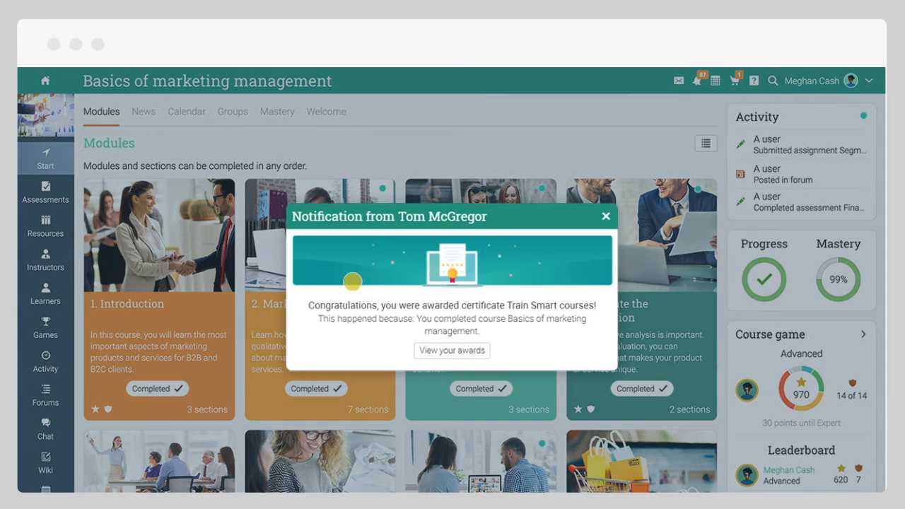
left_click(452, 350)
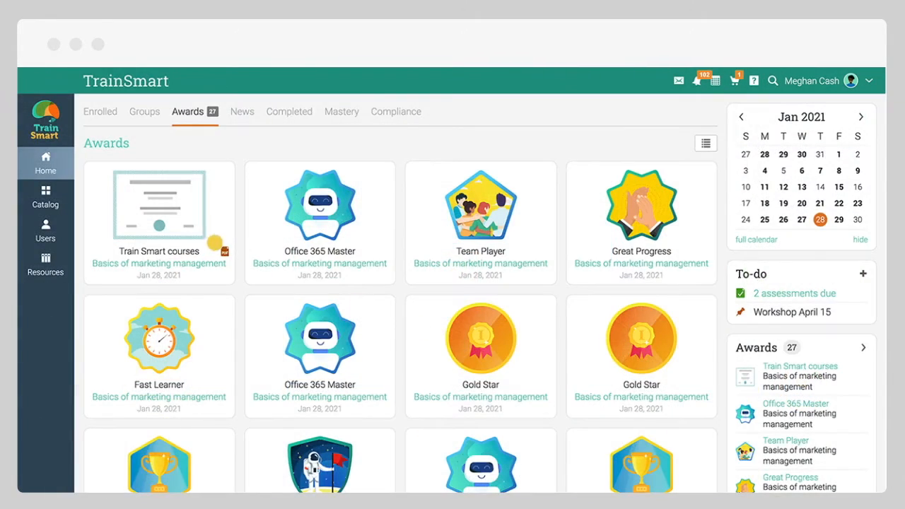